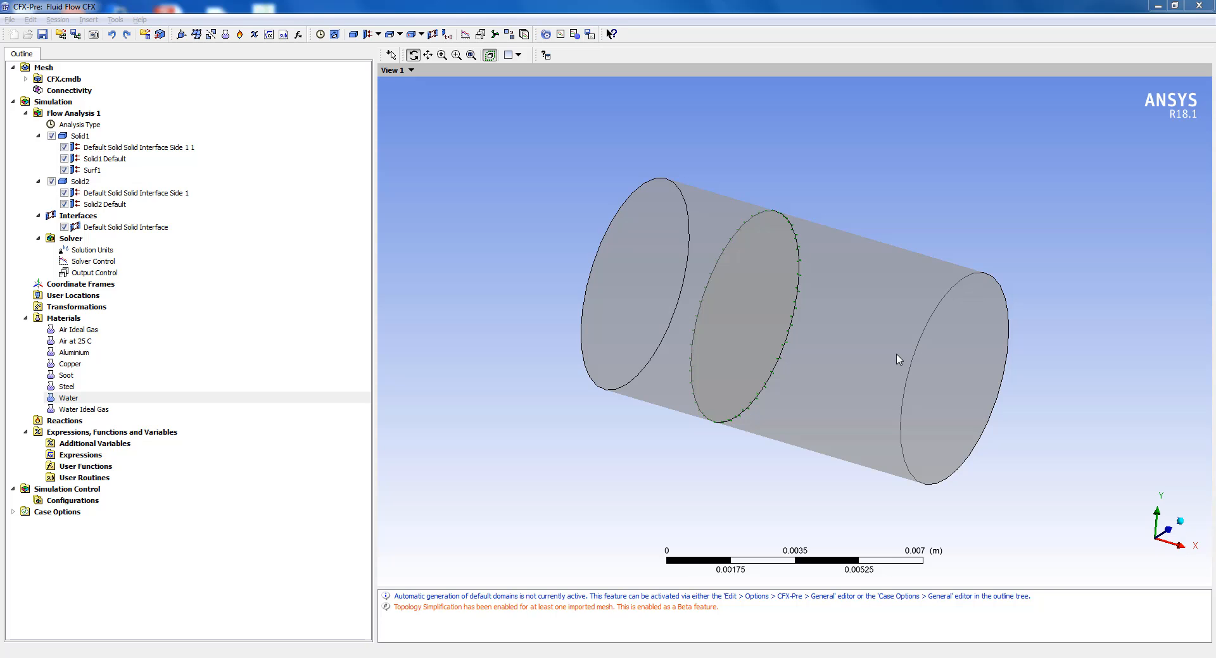
mouse_move(646, 273)
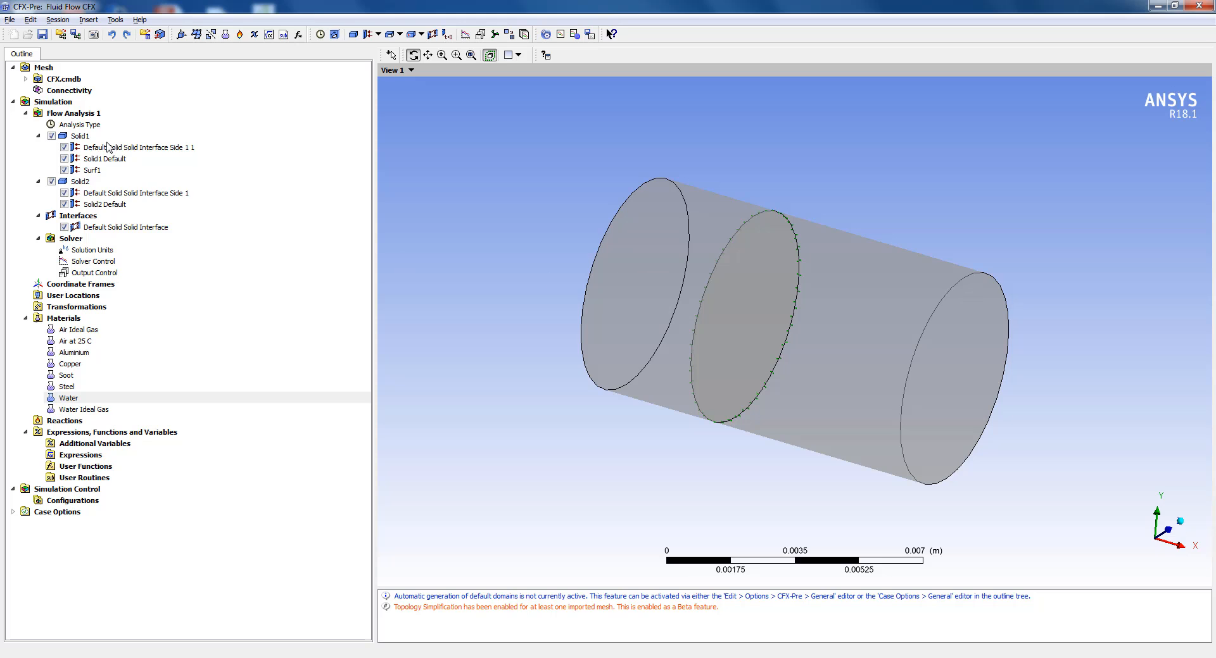
Inspect the solid domain settings, including Solid2's material, then close without changes.
double_click(80, 136)
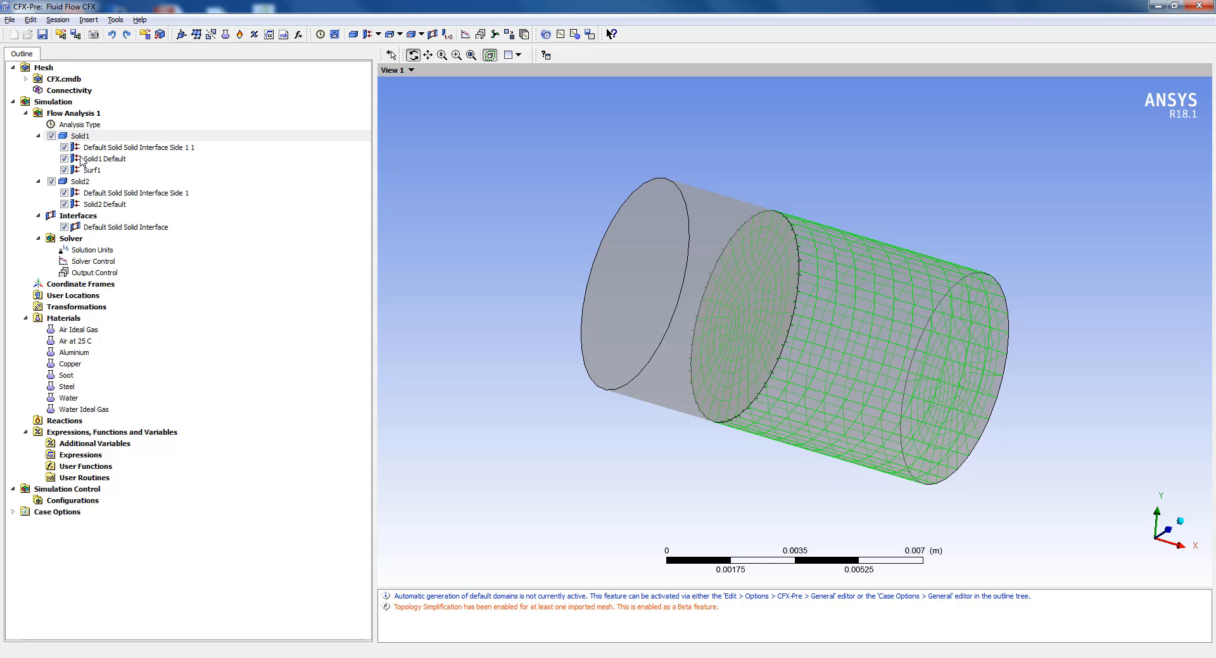
double_click(79, 182)
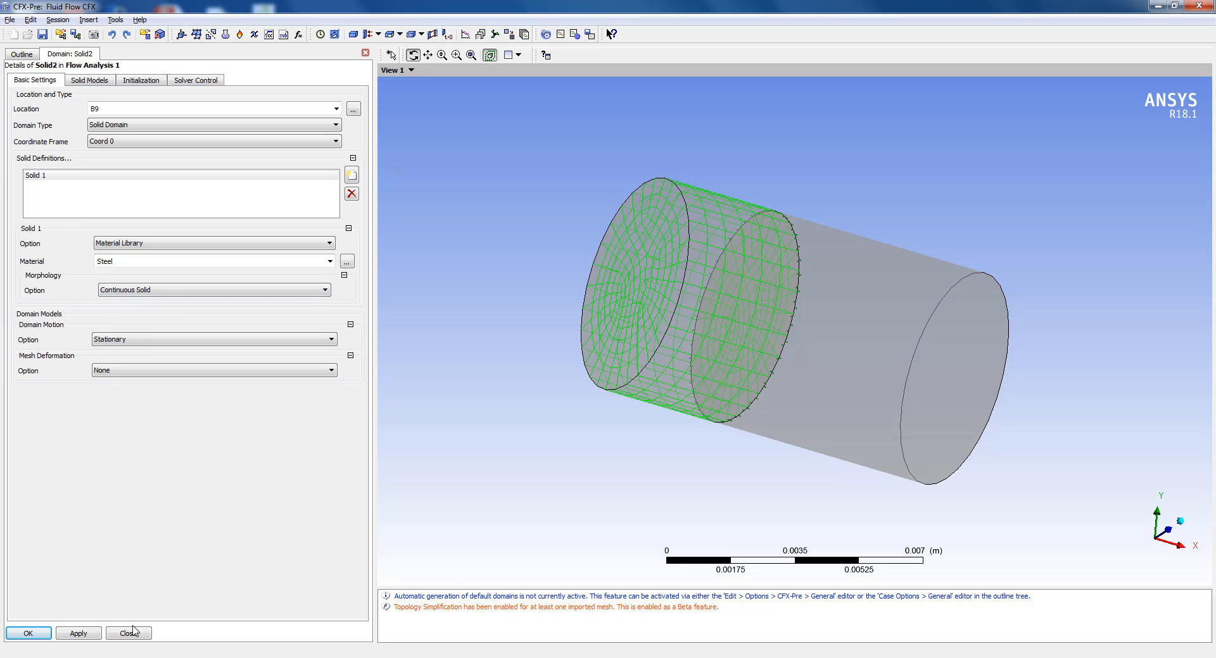
left_click(129, 634)
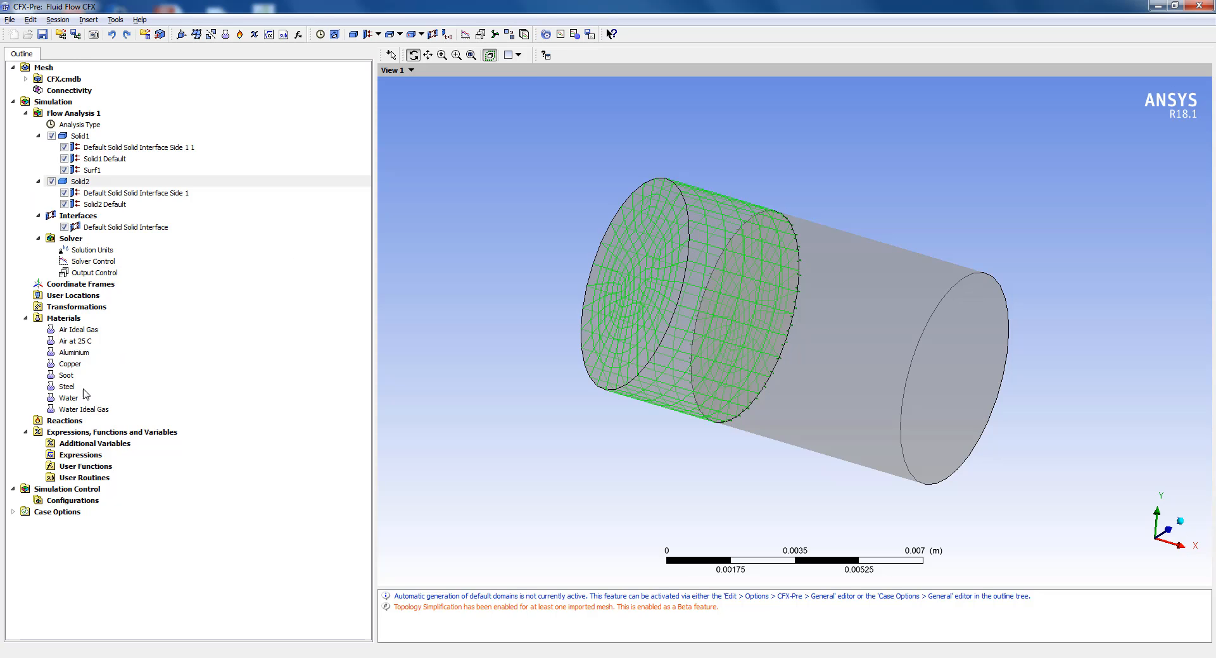
Show the Steel material's transport properties, with thermal conductivity 60.5 W m^-1 K^-1.
double_click(69, 386)
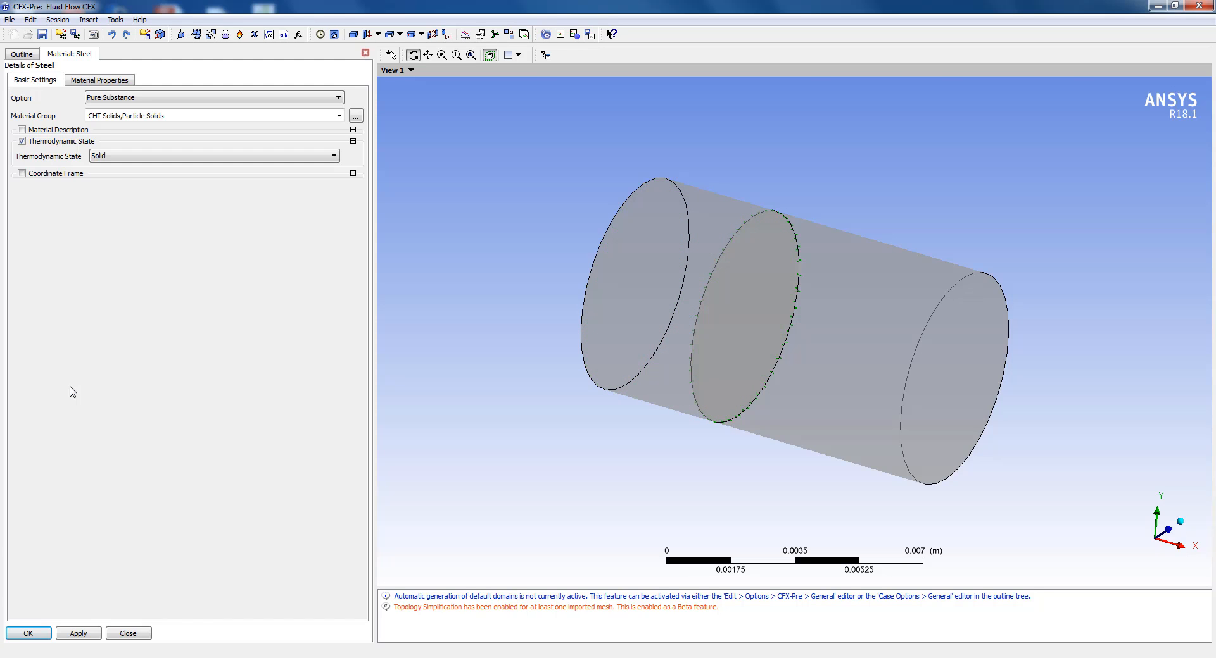
left_click(99, 79)
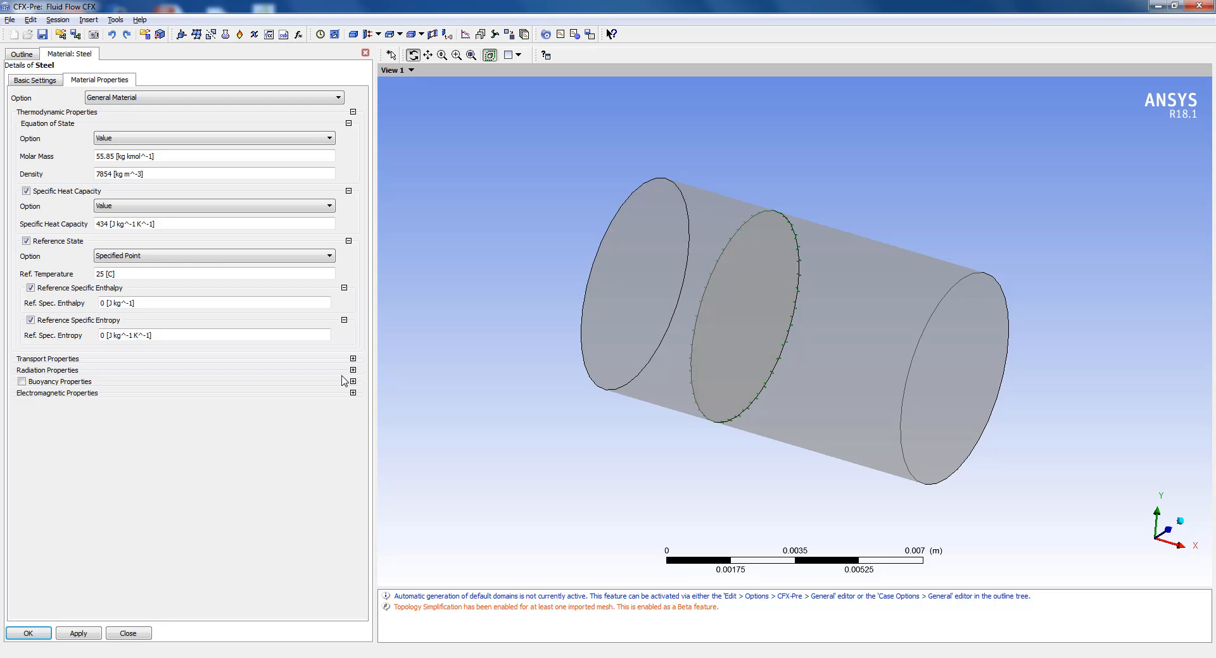
left_click(353, 358)
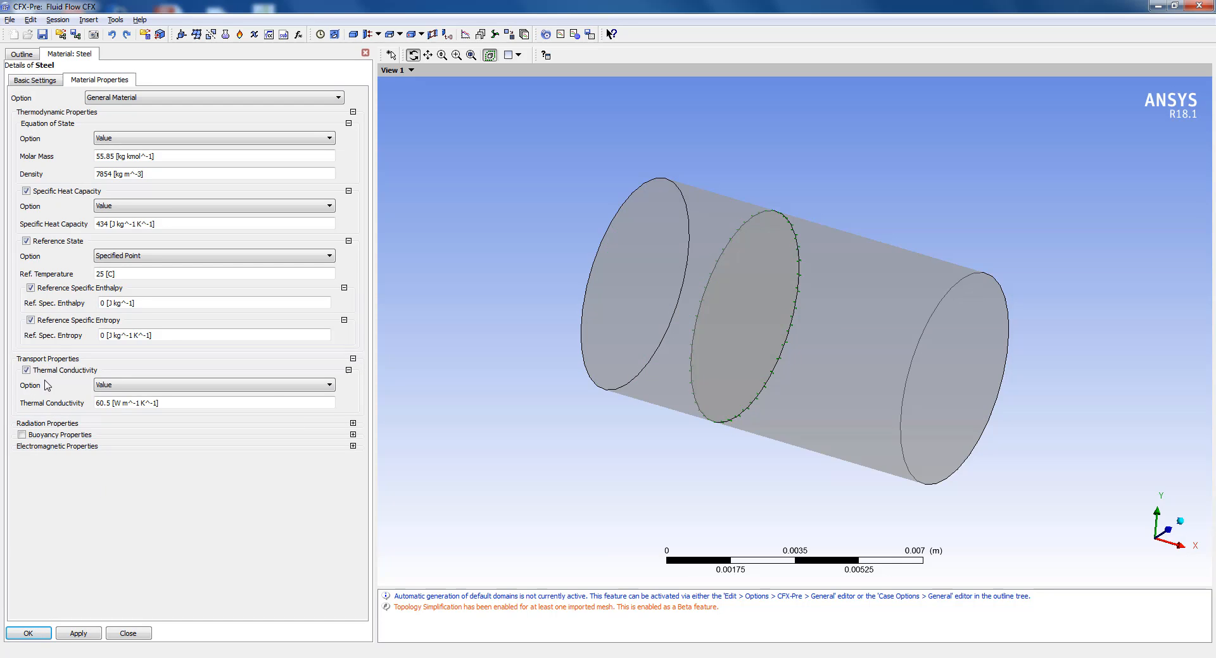
mouse_move(87, 429)
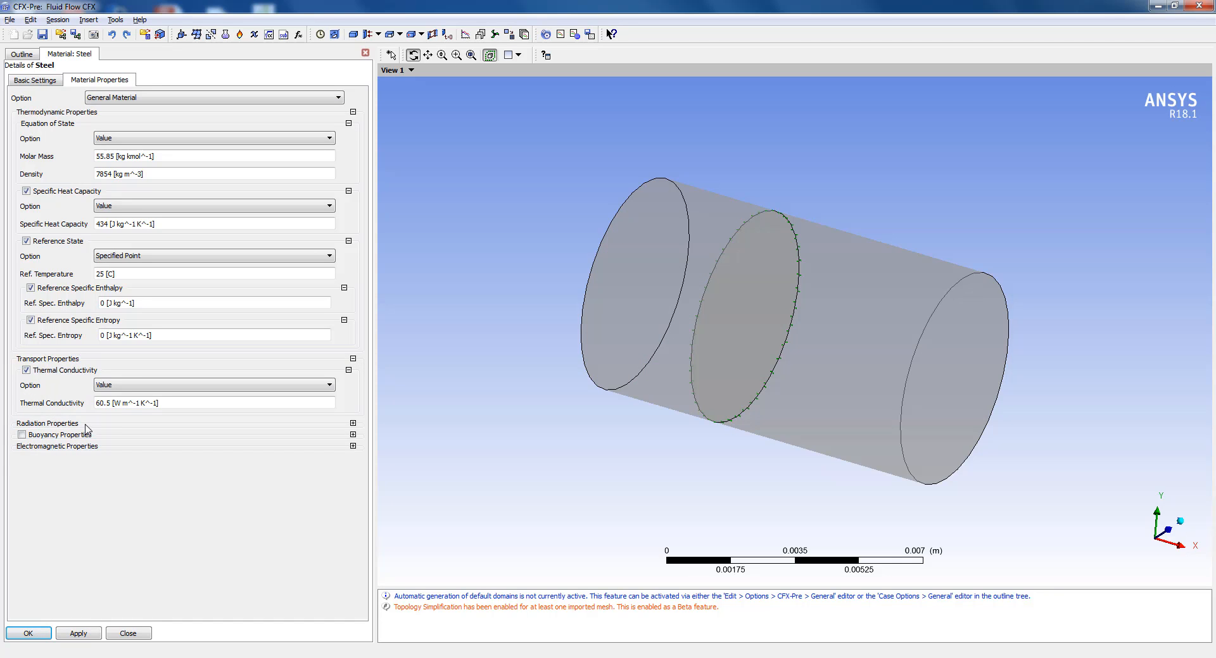
mouse_move(132, 435)
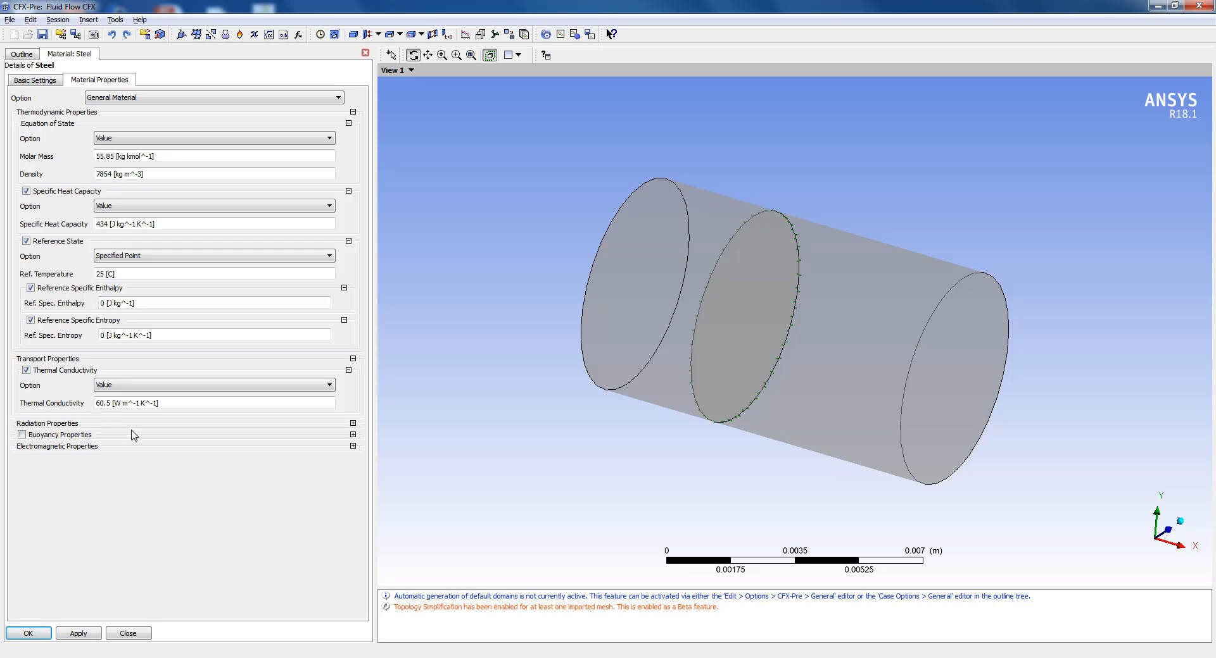
mouse_move(160, 437)
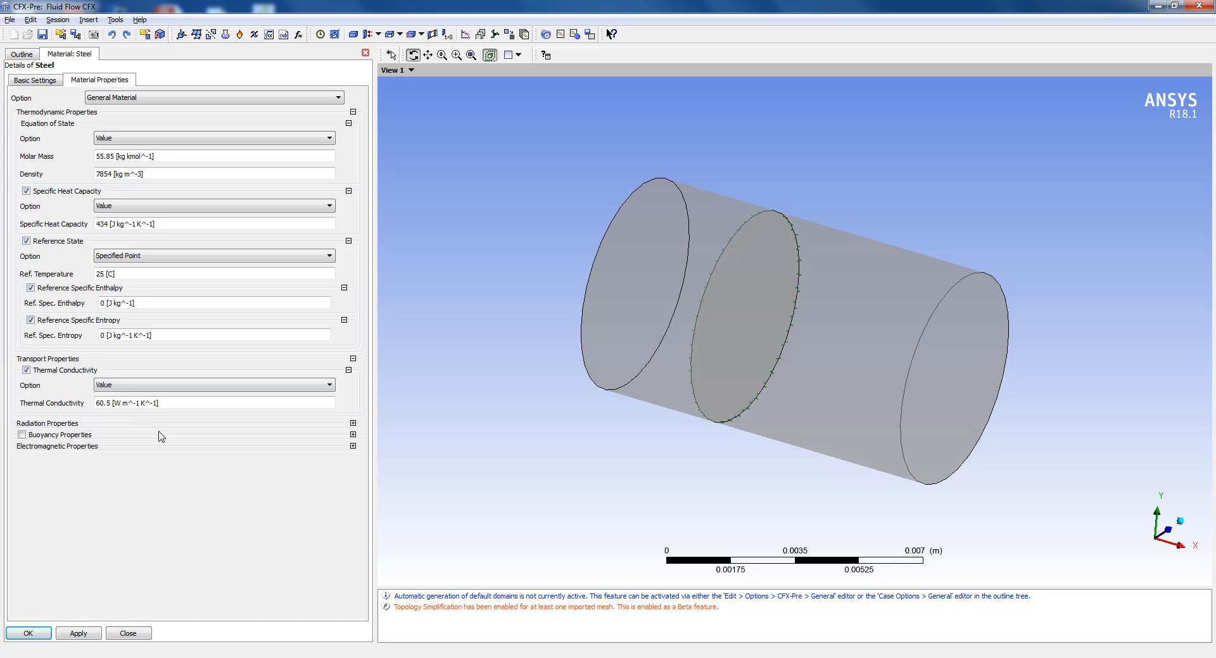
mouse_move(135, 418)
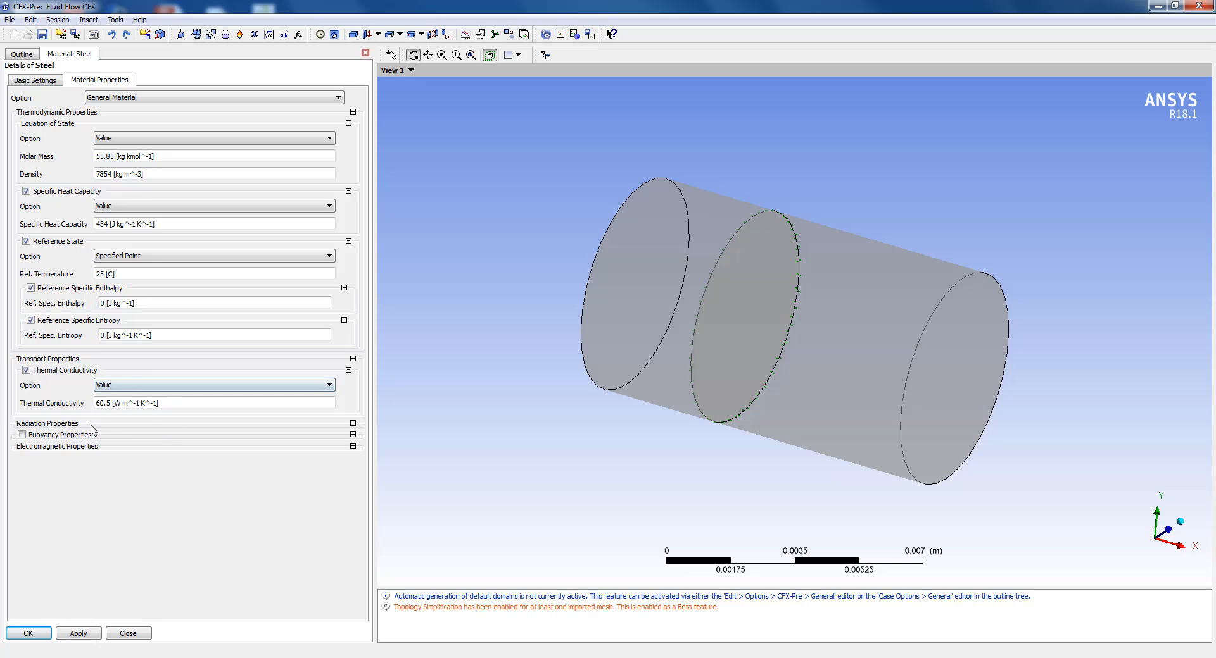
mouse_move(28, 633)
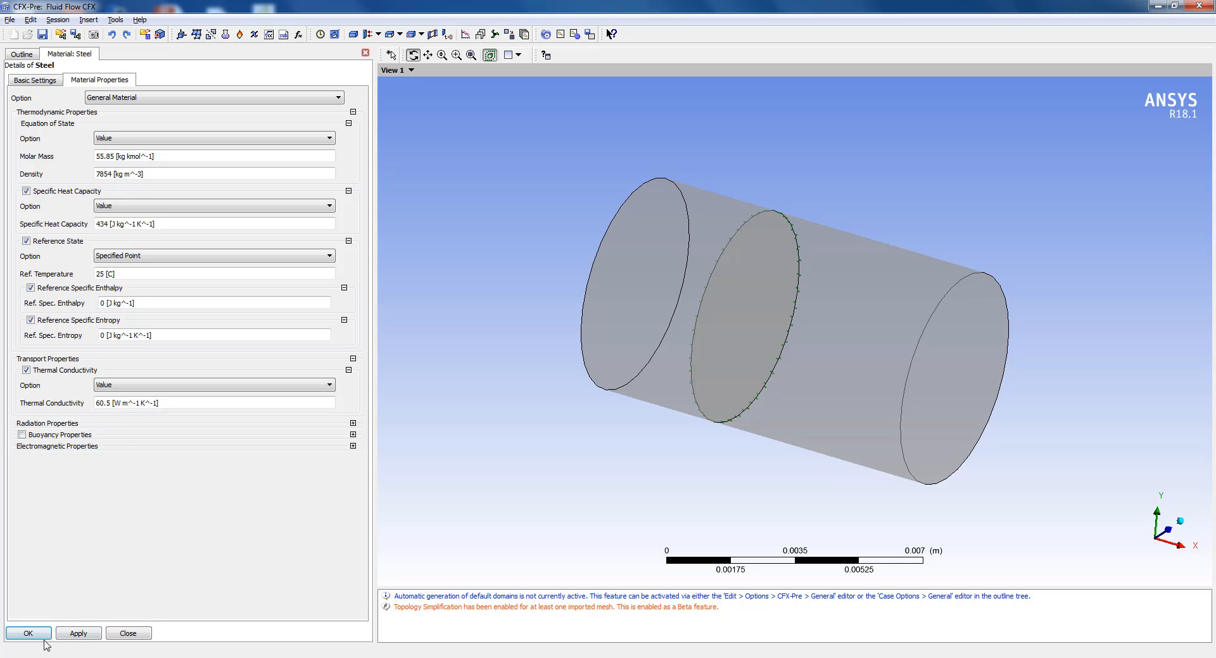
Close the Steel material editor to return to the materials list.
left_click(28, 634)
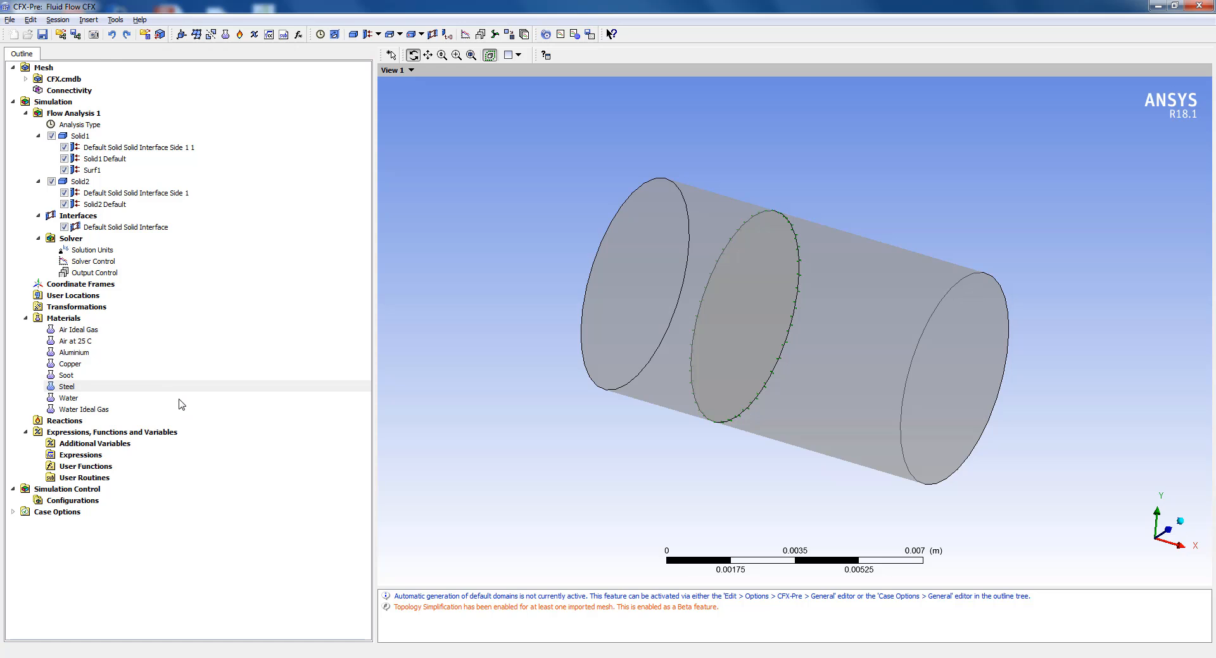
mouse_move(91, 386)
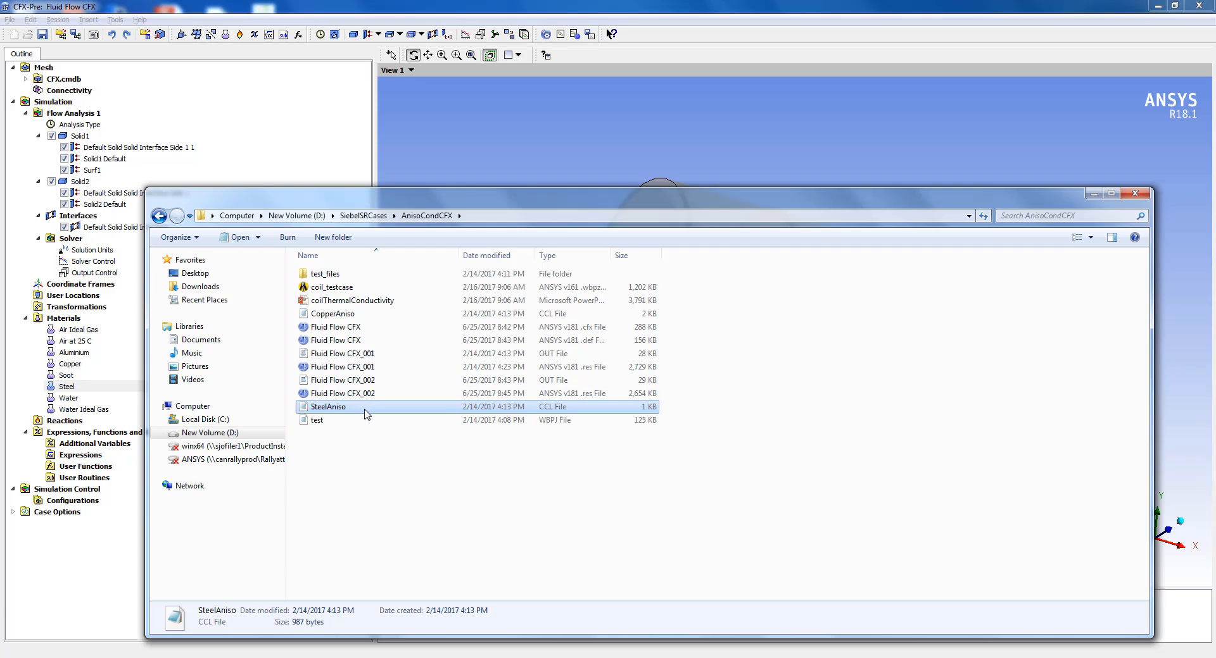
Open SteelAniso.ccl in Notepad, showing orthotropic conductivity 10, 20, 15, and reposition the window.
double_click(328, 407)
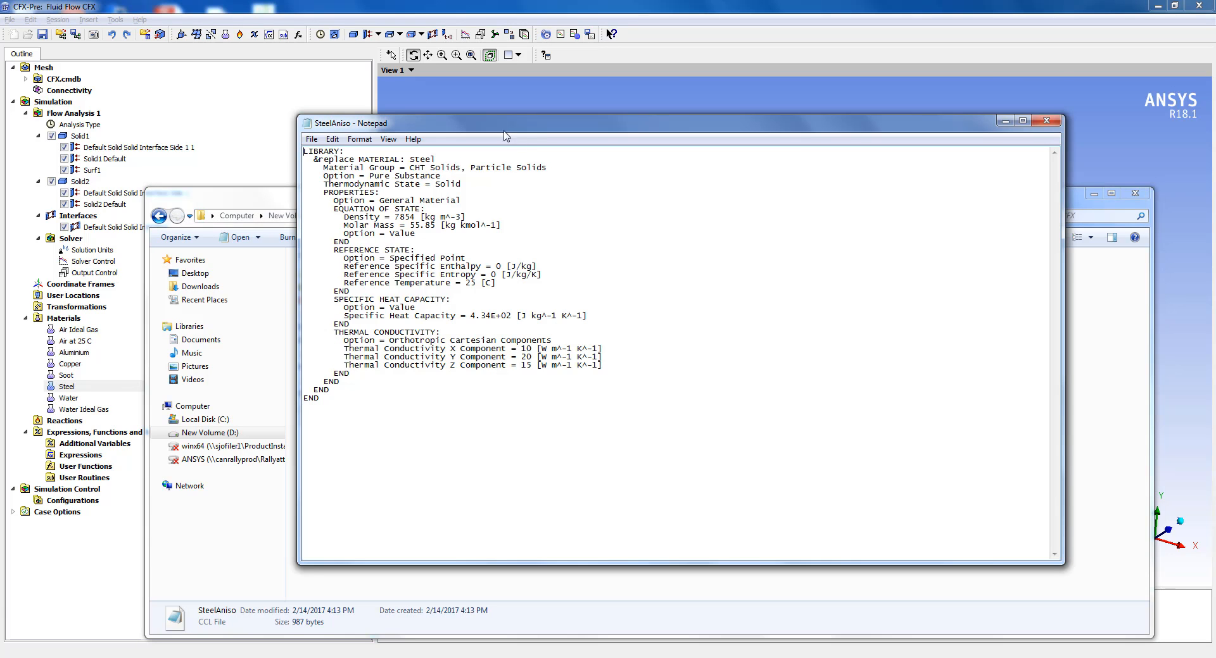
left_click_drag(504, 135, 395, 96)
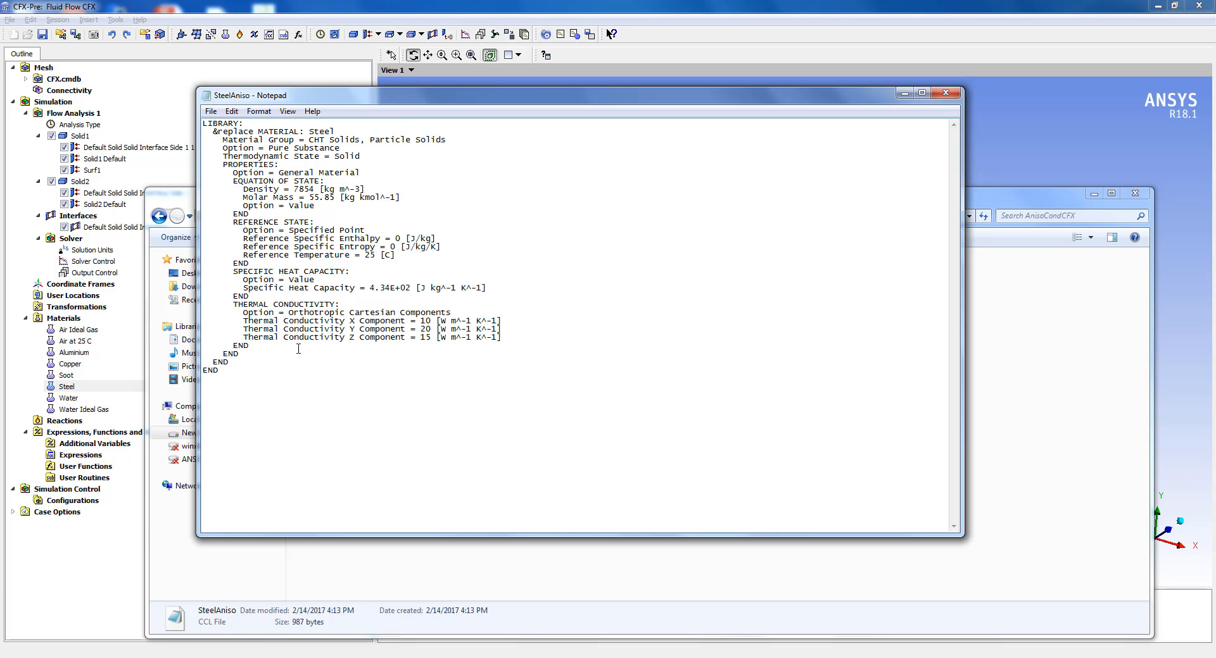
mouse_move(352, 350)
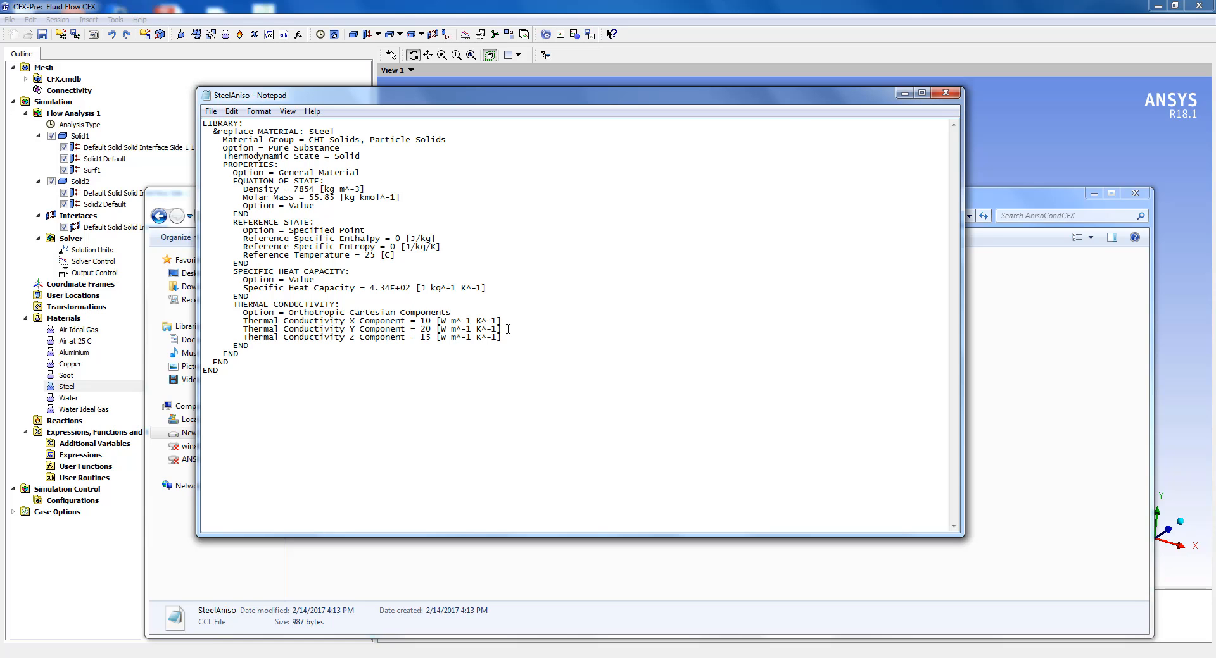
mouse_move(448, 345)
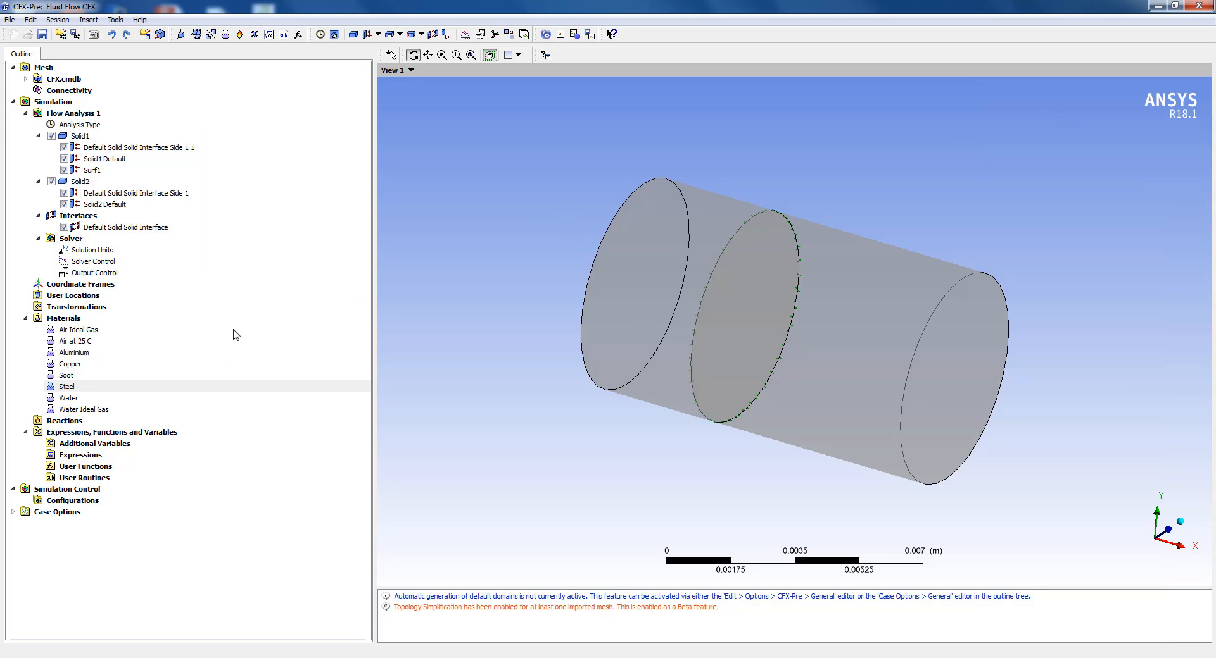
mouse_move(84, 438)
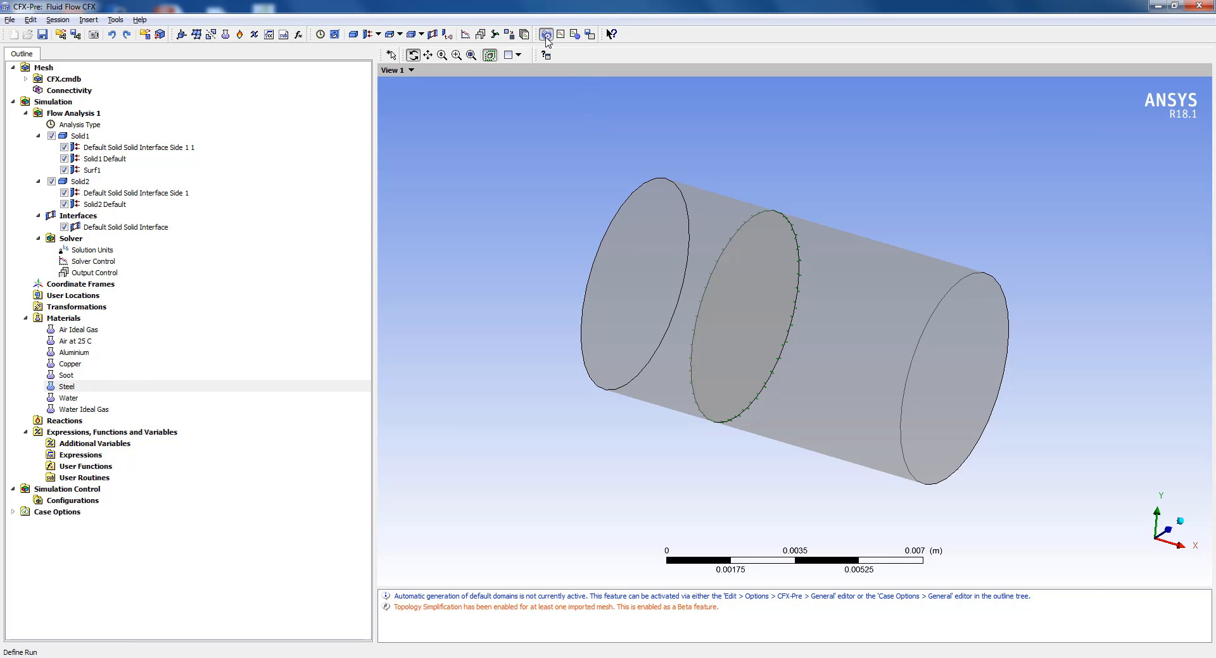
Write the solver input file Fluid Flow CFX.def, accepting the beta features warning.
left_click(546, 33)
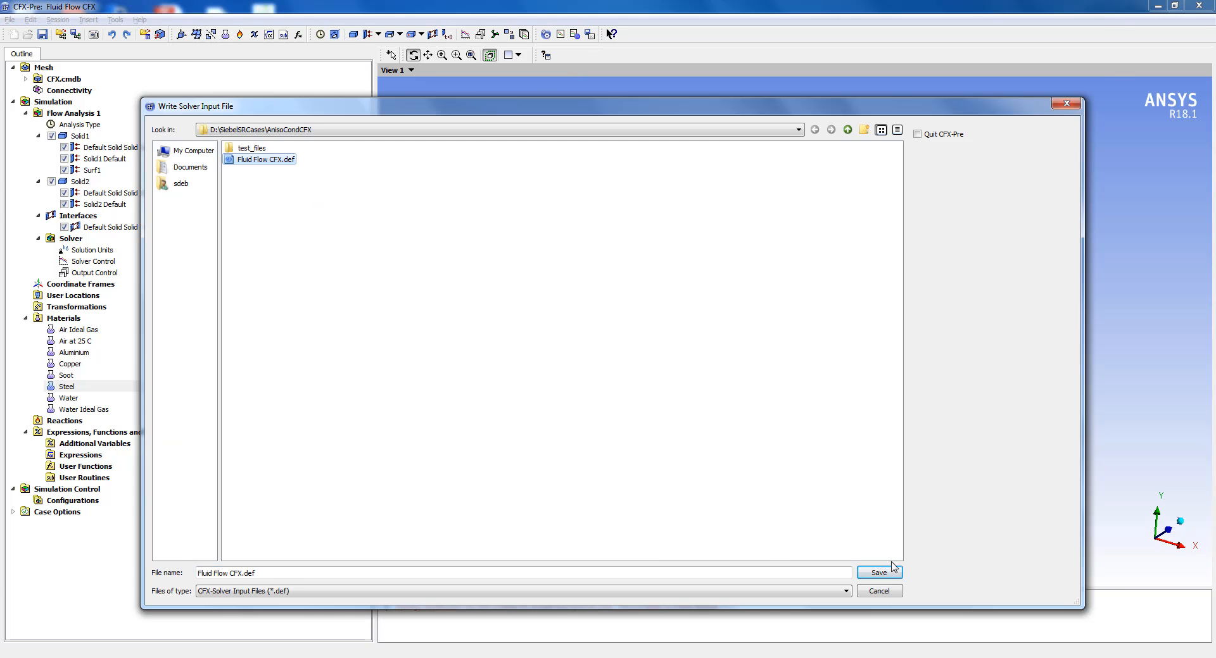
left_click(878, 572)
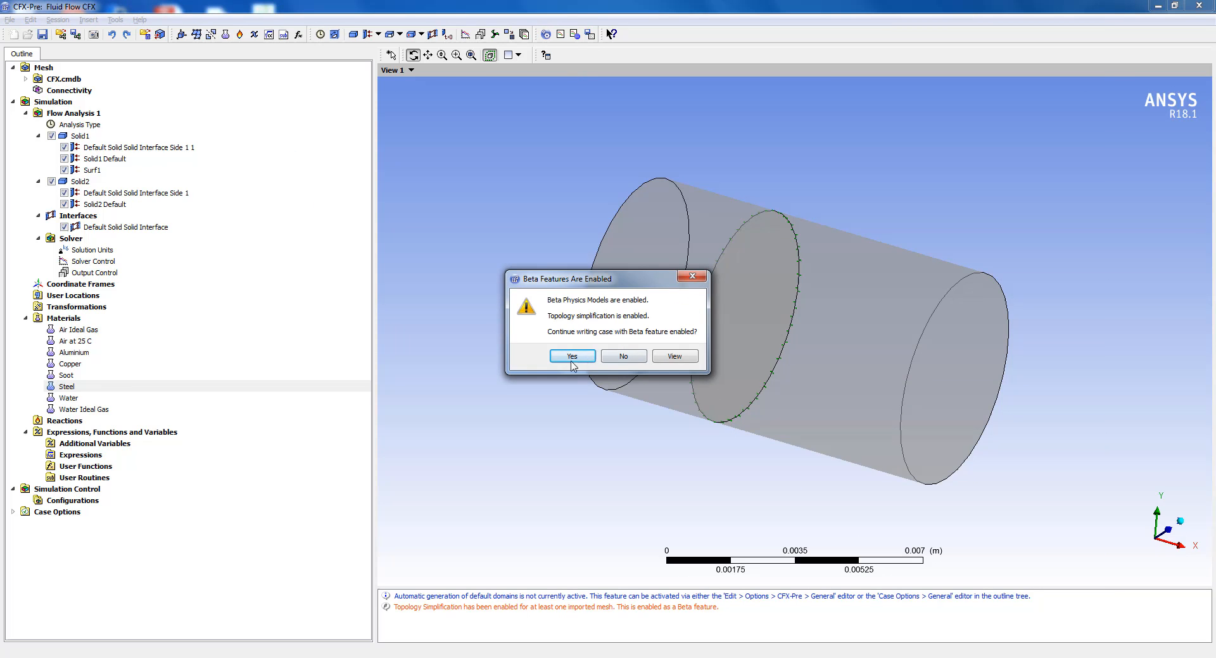
left_click(571, 356)
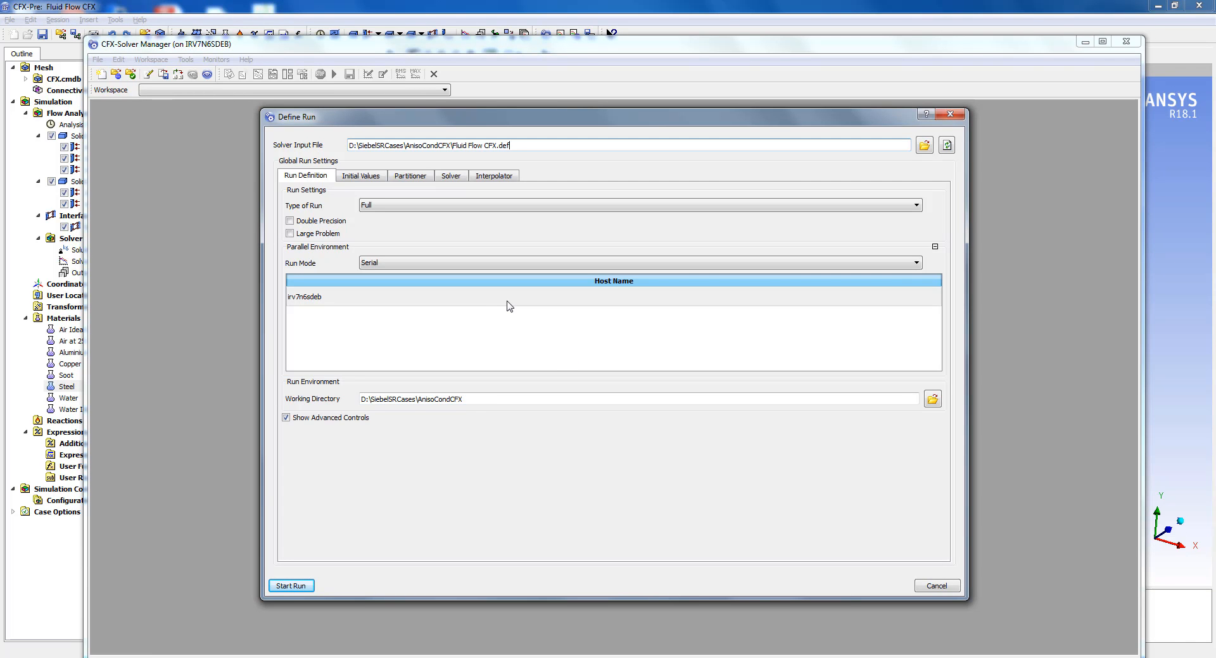
mouse_move(237, 462)
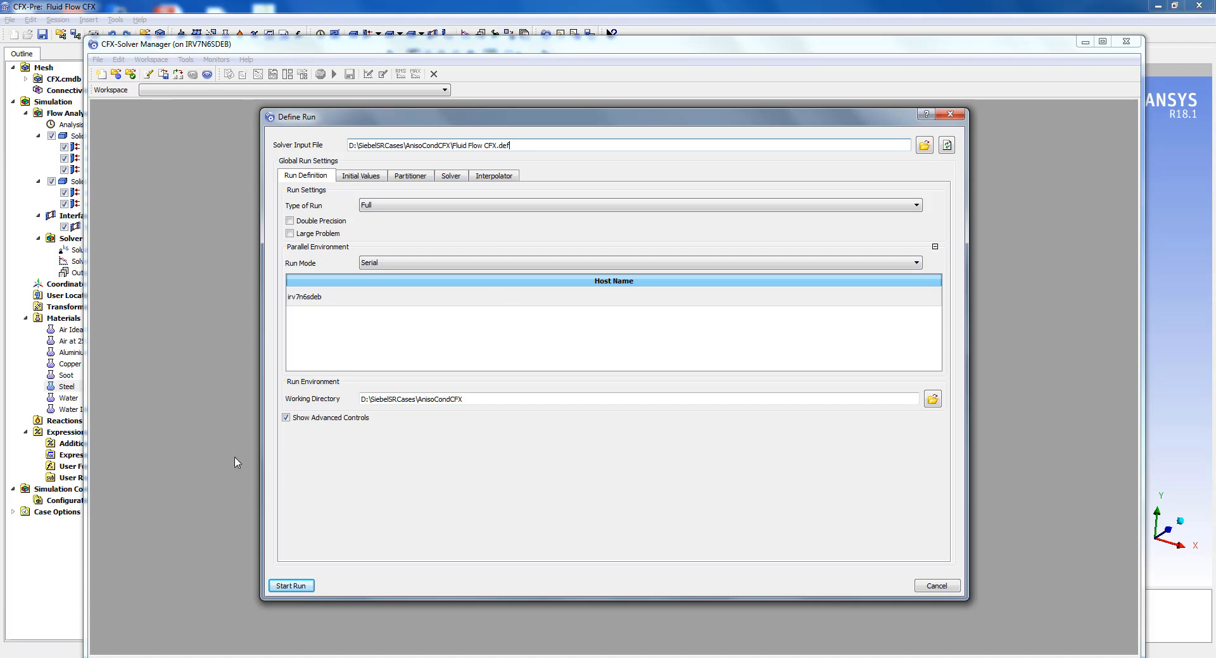
mouse_move(729, 317)
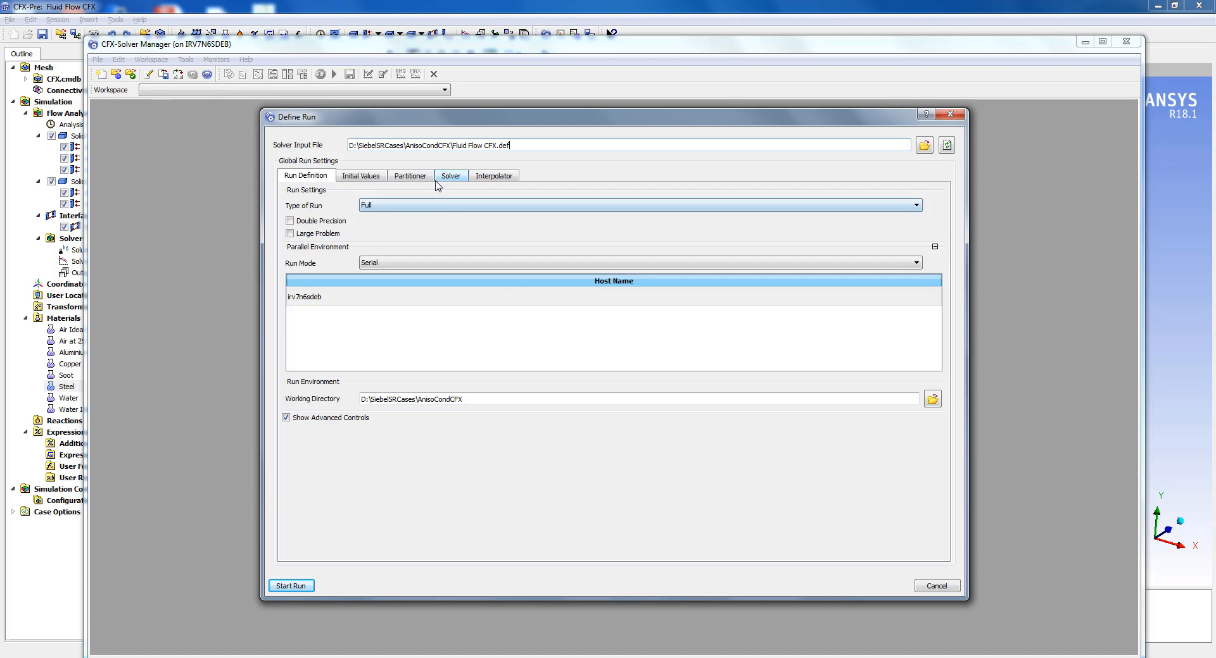
Enter the solver argument -ccl SteelAniso.ccl on the run's Solver settings.
left_click(450, 175)
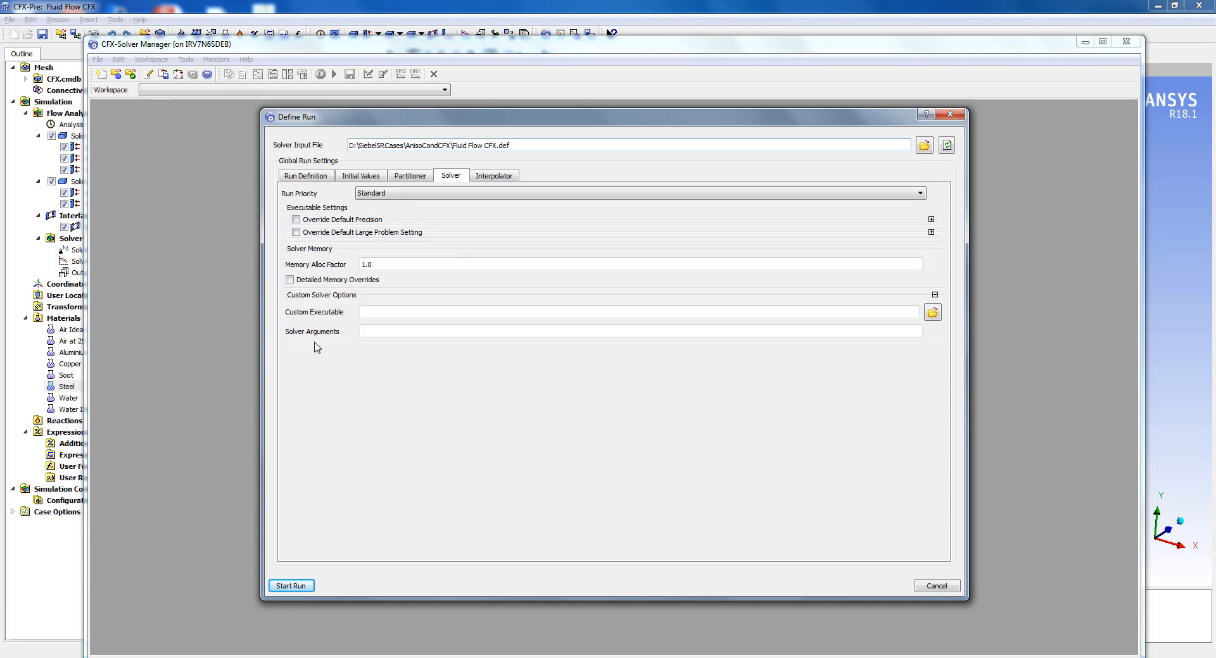
left_click(640, 331)
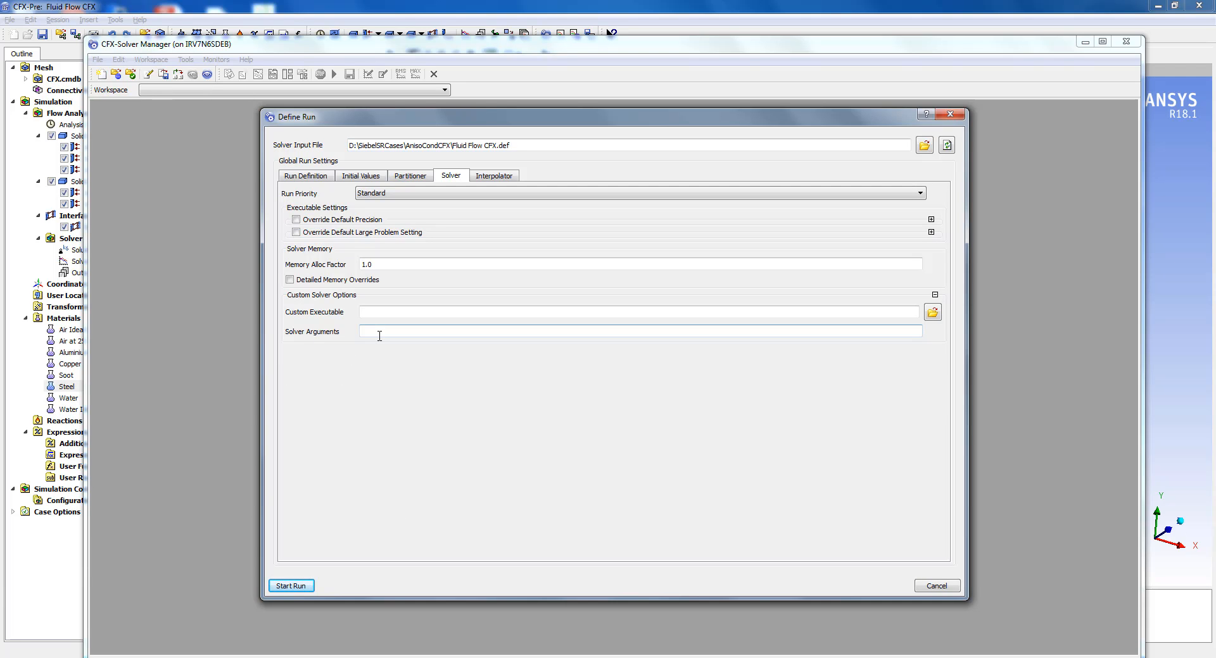
type("-ccl Stee")
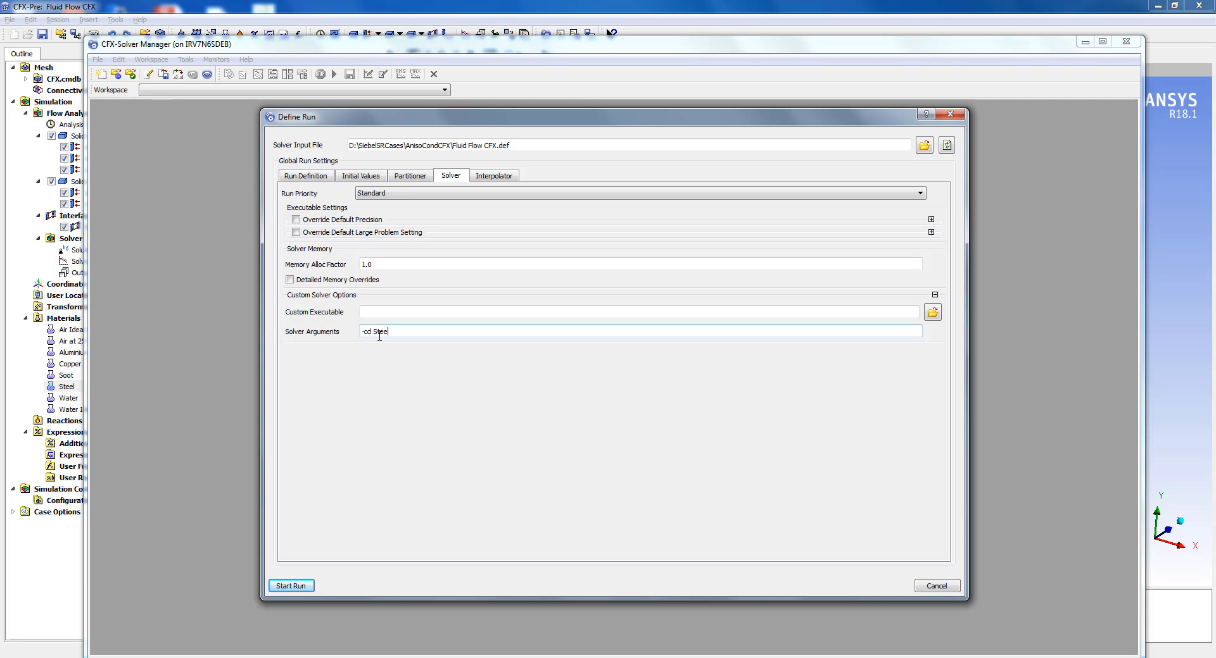
type("Aniso.ccl")
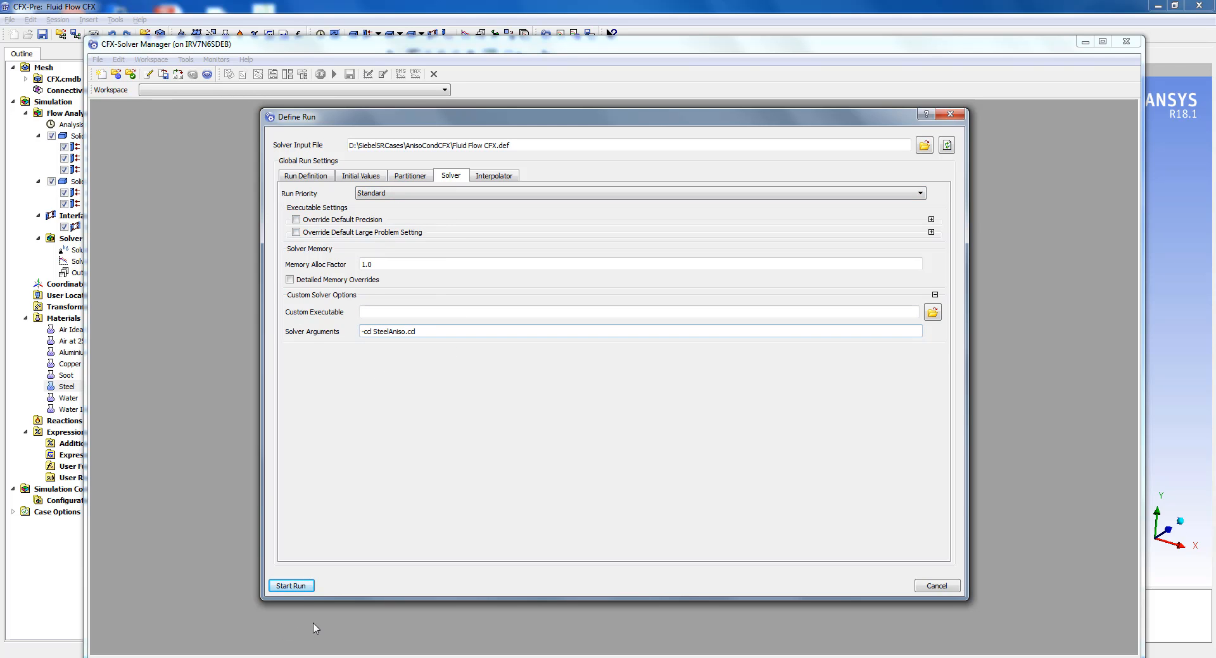
Start the Fluid Flow CFX_003 run and dismiss the finished-normally notice.
left_click(291, 586)
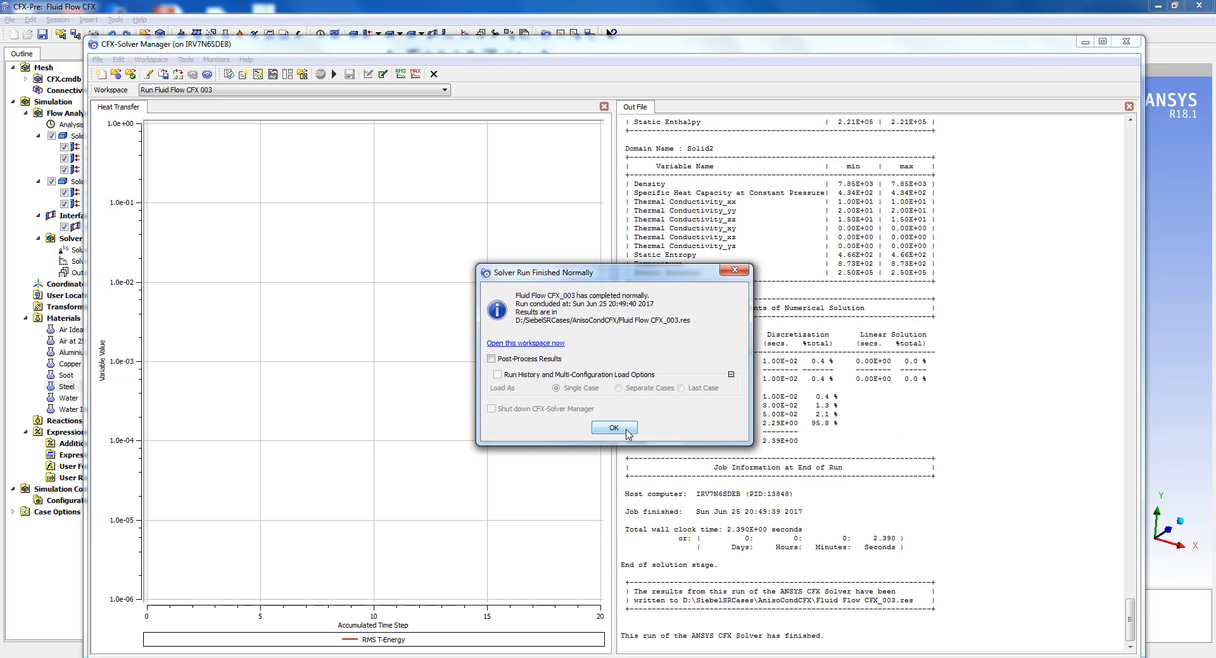
left_click(613, 427)
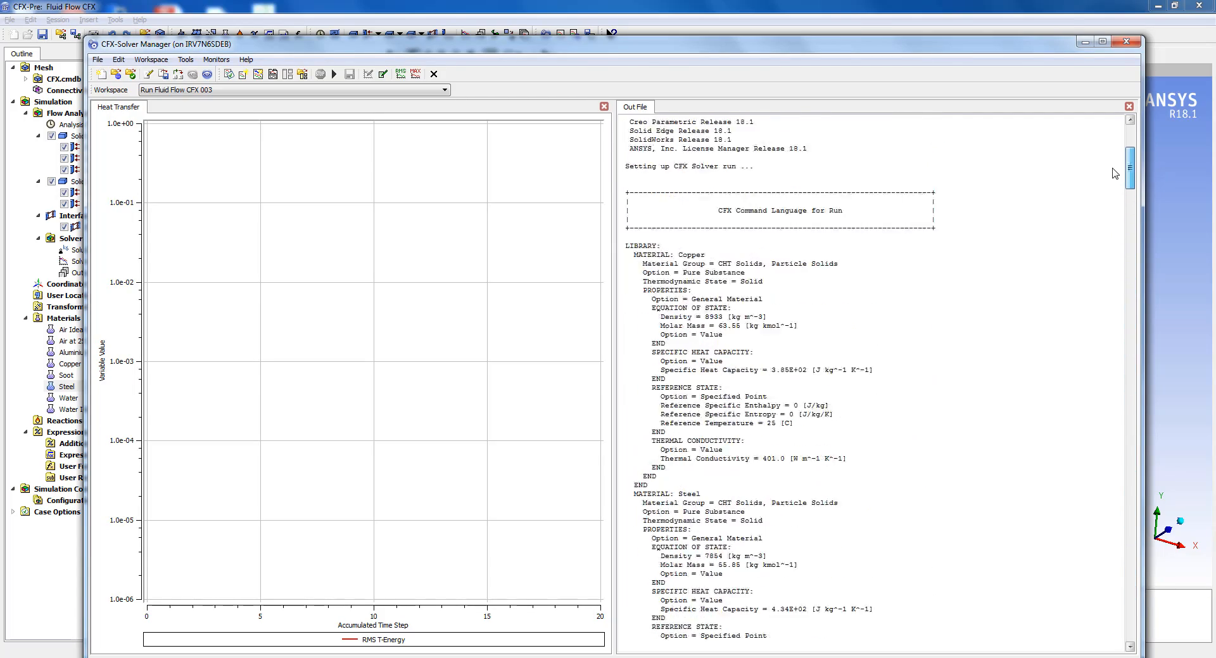
Scroll the Out File to Steel's thermal conductivity block showing 10, 20 and 15.
scroll("up", 3)
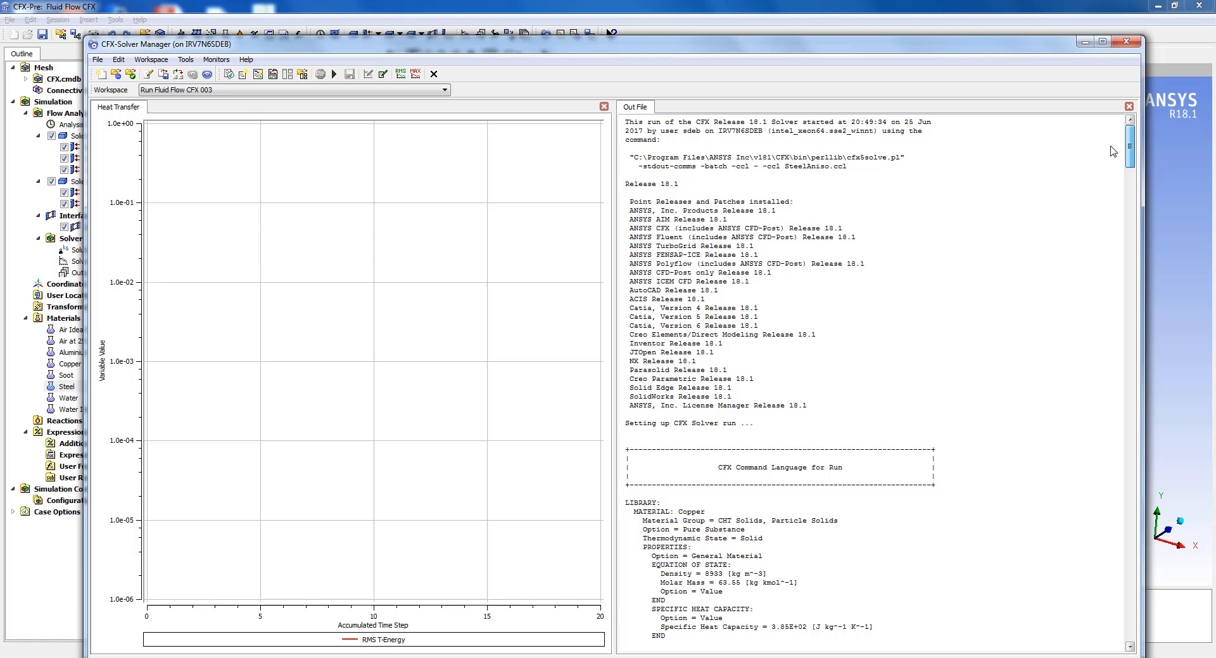
scroll("down", 3)
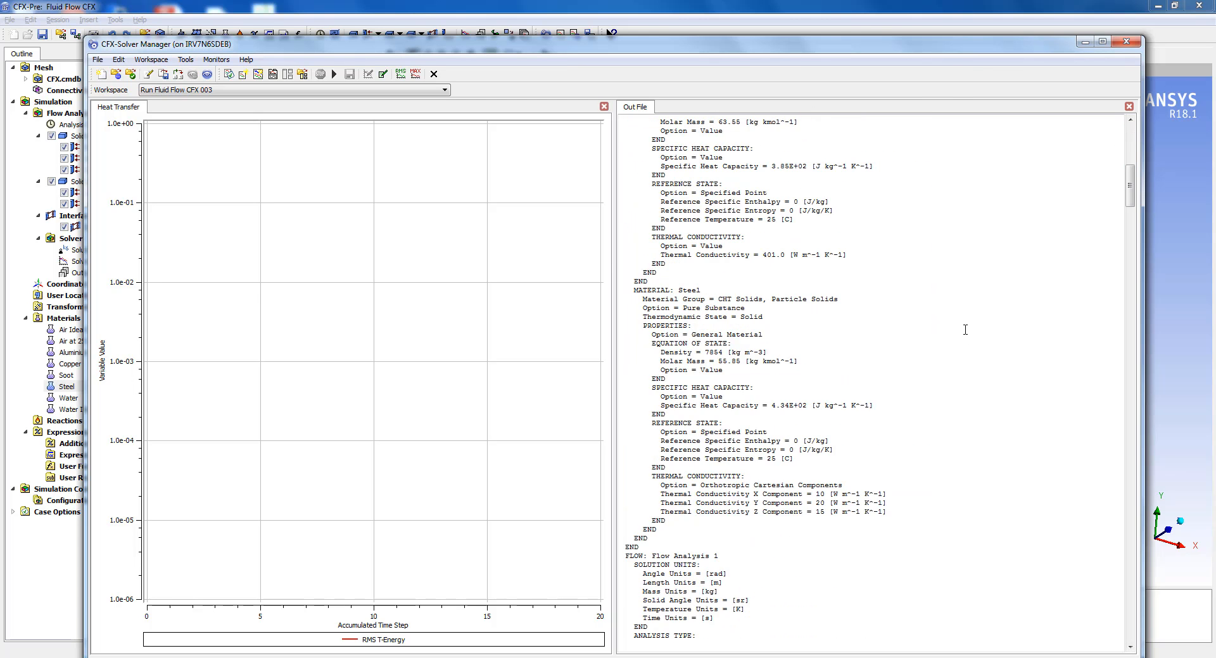
scroll("down", 3)
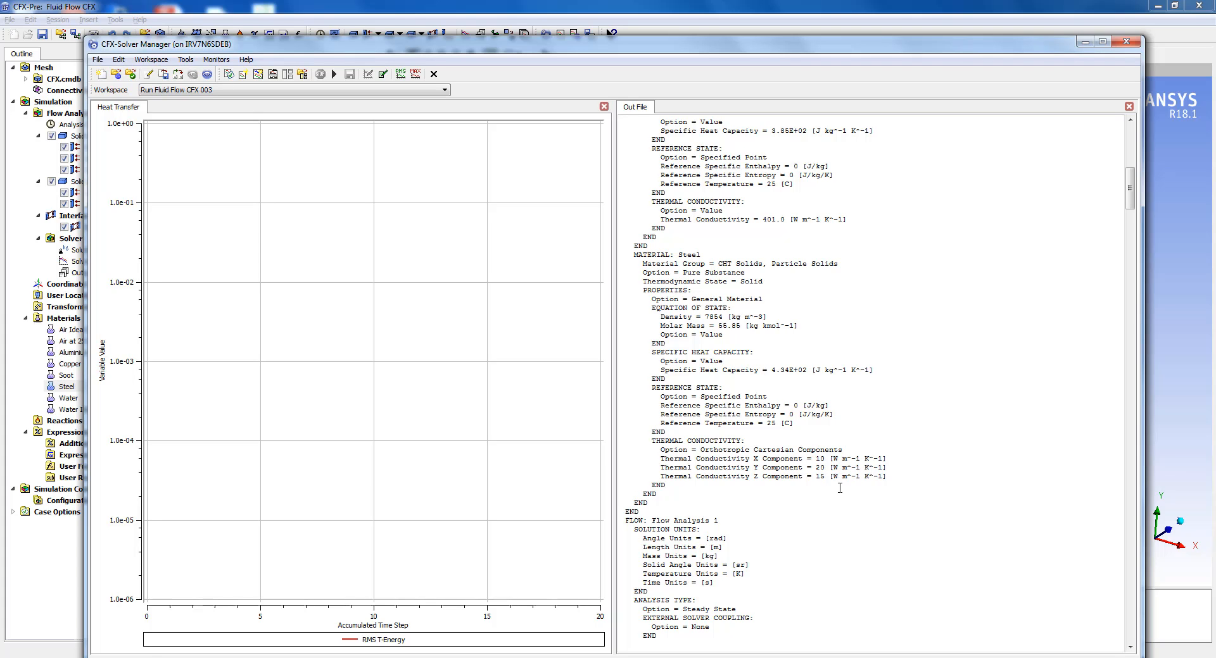
mouse_move(765, 486)
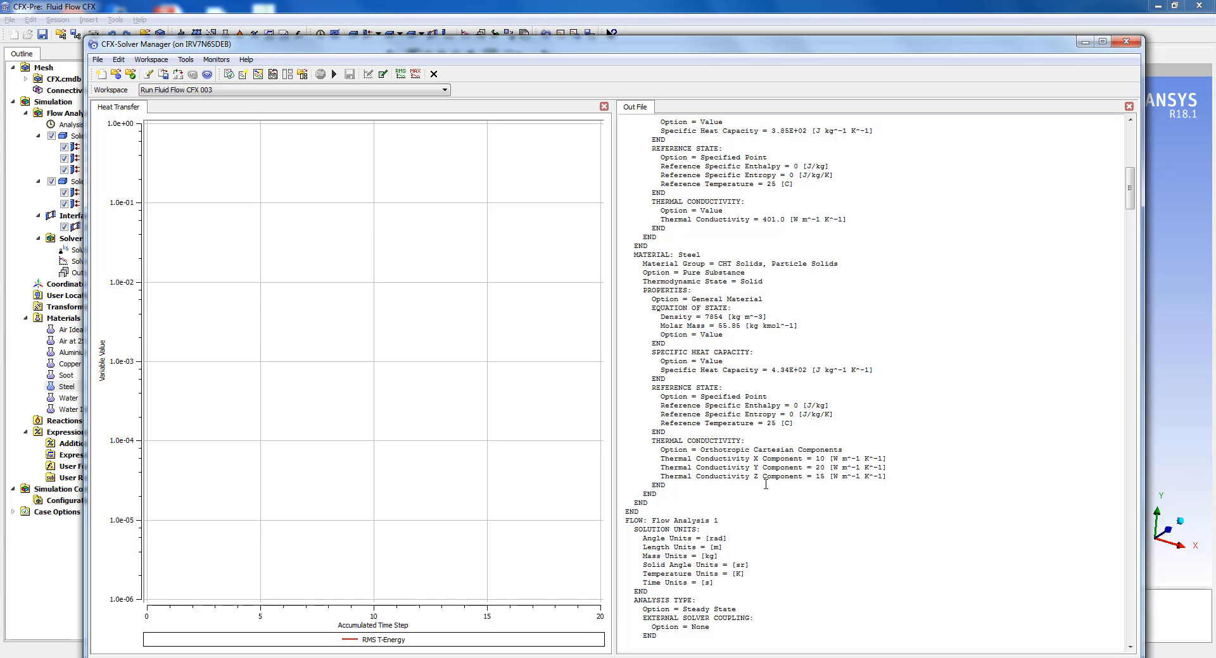